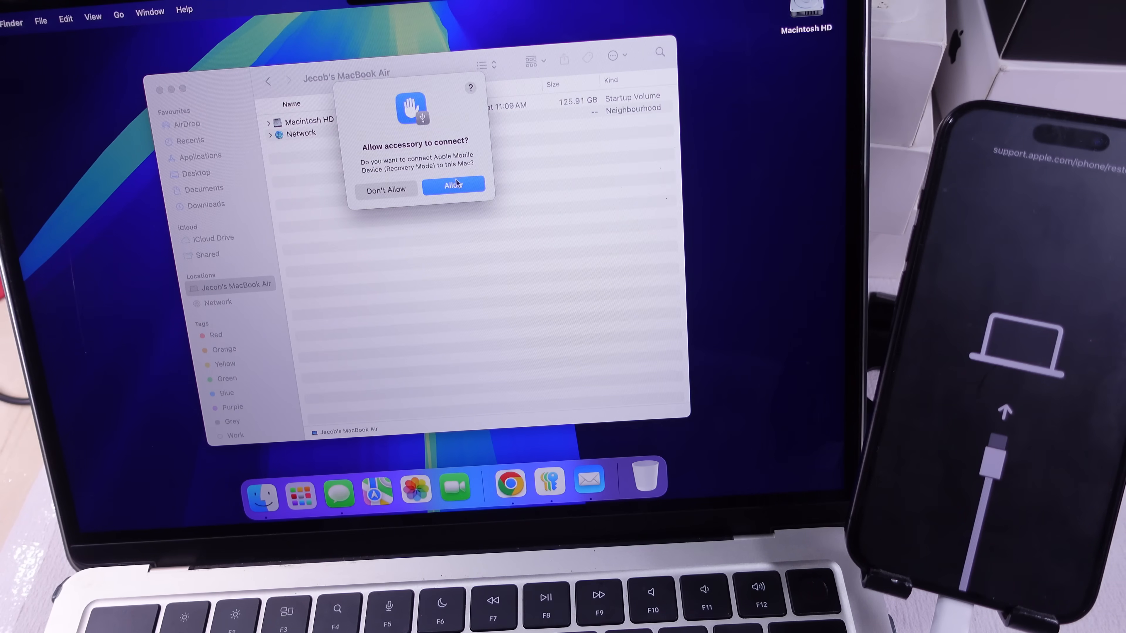
Allow the recovery-mode iPhone to connect and start Restore iPhone to factory settings
{"action": "left_click", "coordinate": [453, 185]}
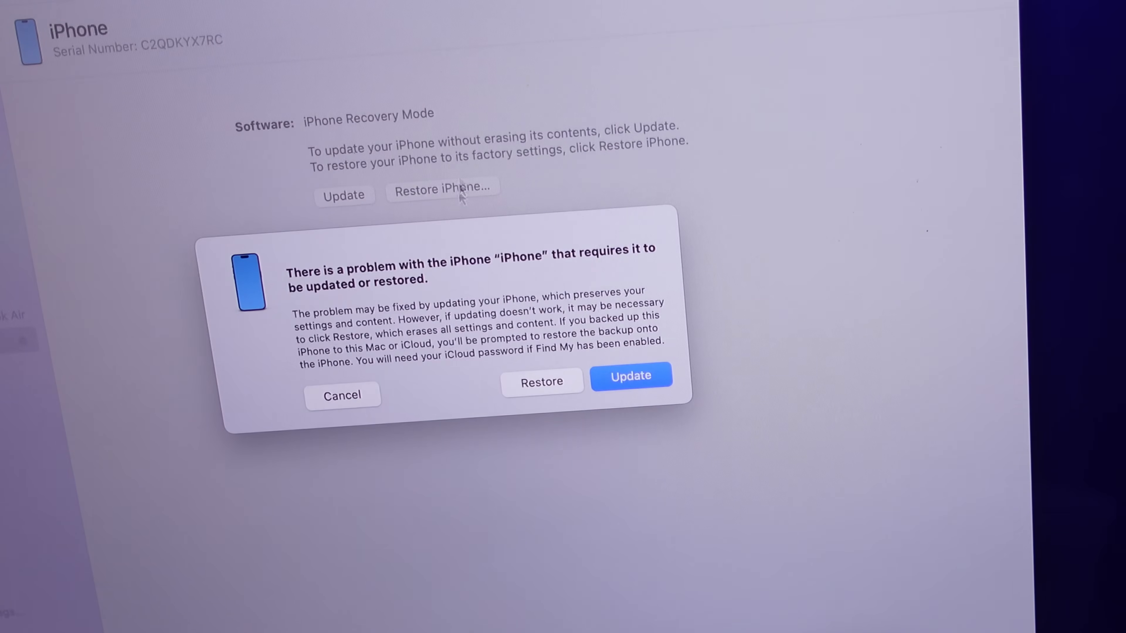
{"action": "left_click", "coordinate": [342, 396]}
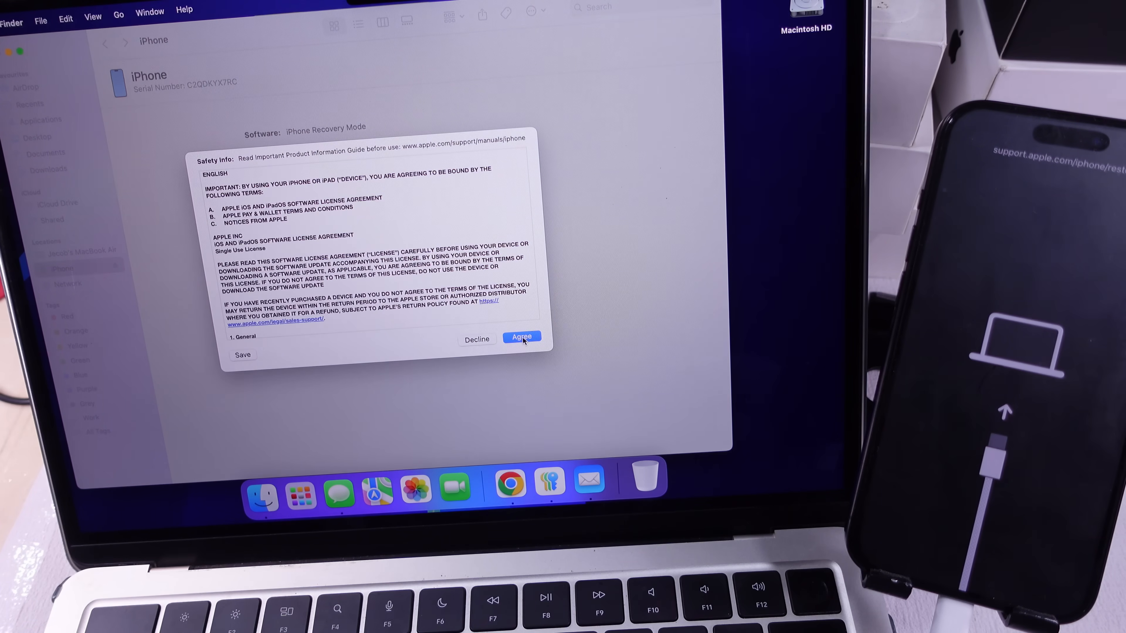
Agree to the iOS software licence so the restore runs to completion
{"action": "left_click", "coordinate": [521, 339]}
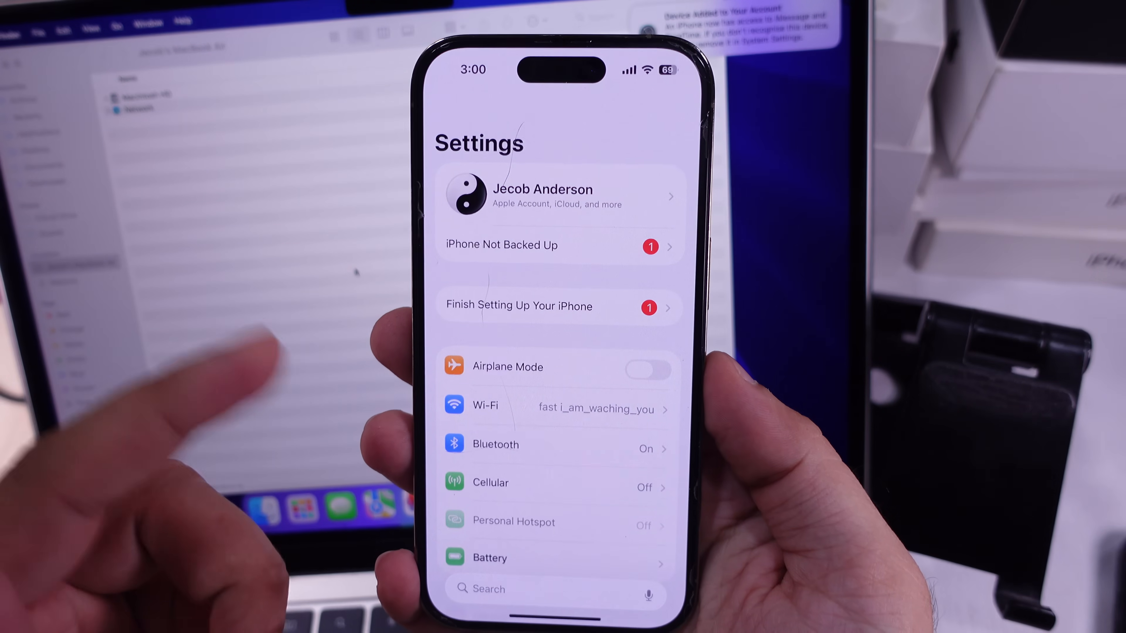
Set Beta Updates to Off under General > Software Update, leaving iOS 18.5 current
{"action": "scroll", "scroll_direction": "up", "scroll_amount": 3}
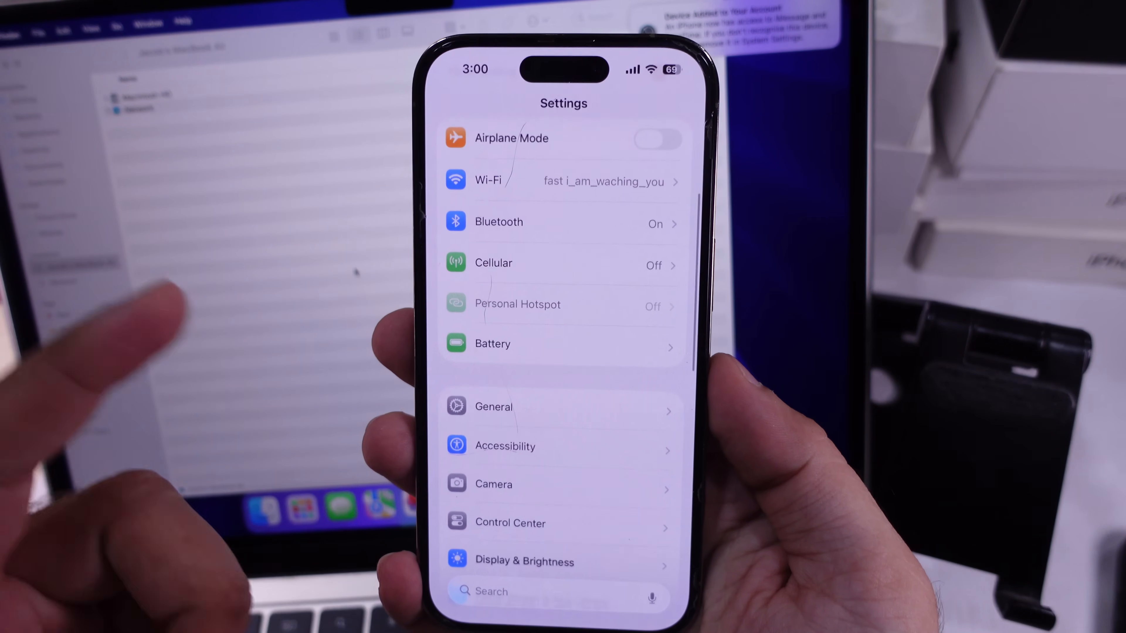
{"action": "left_click", "coordinate": [493, 407]}
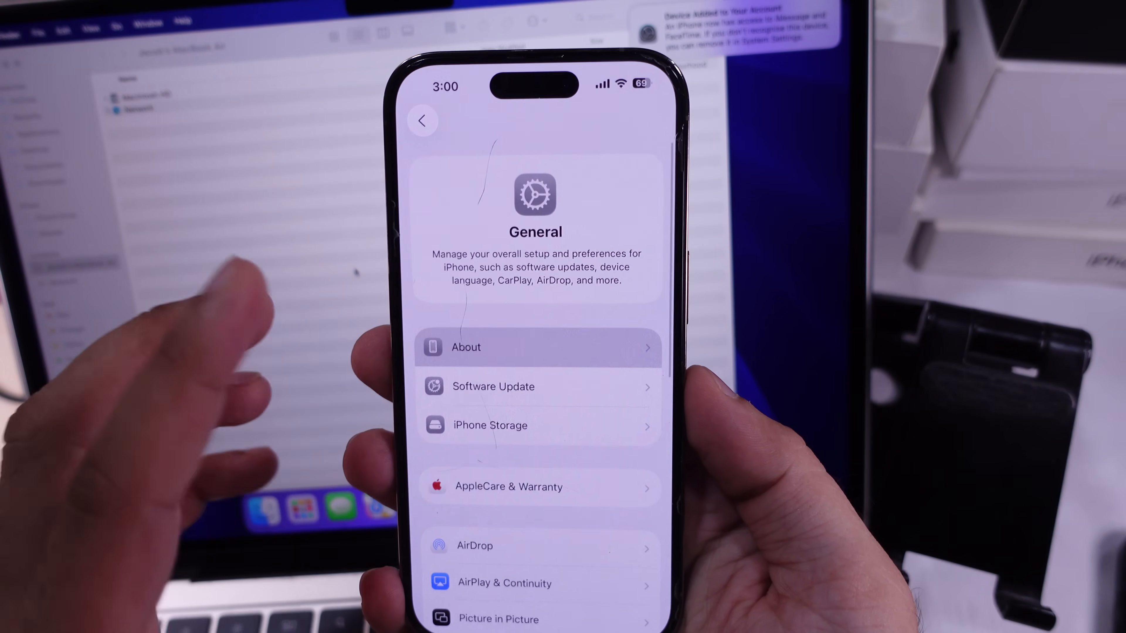
{"action": "left_click", "coordinate": [534, 347]}
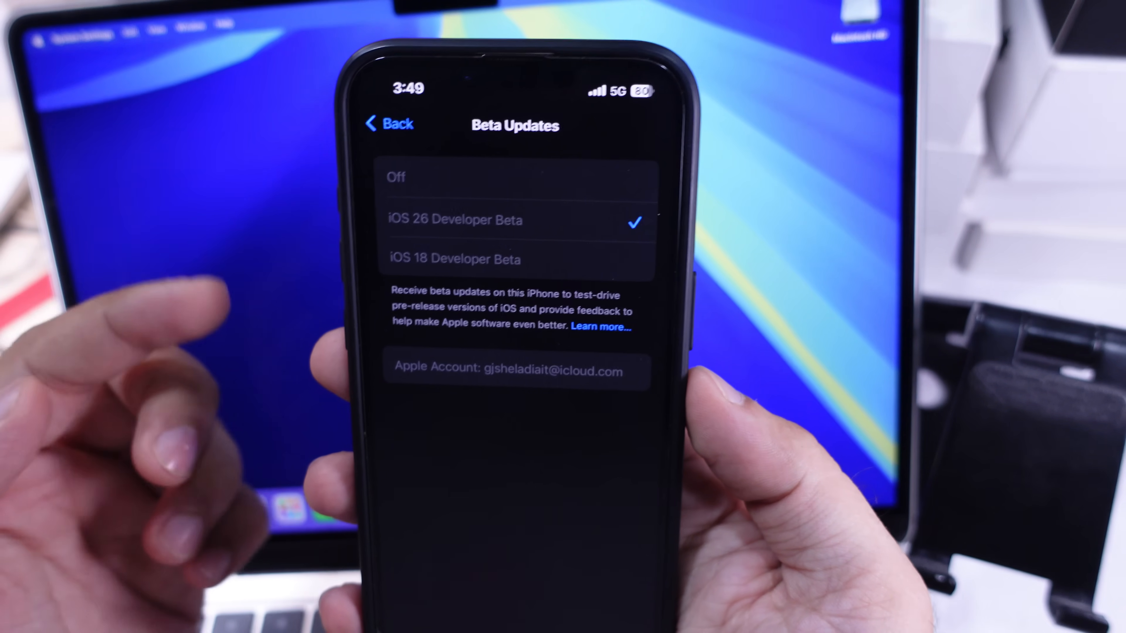
{"action": "left_click", "coordinate": [388, 124]}
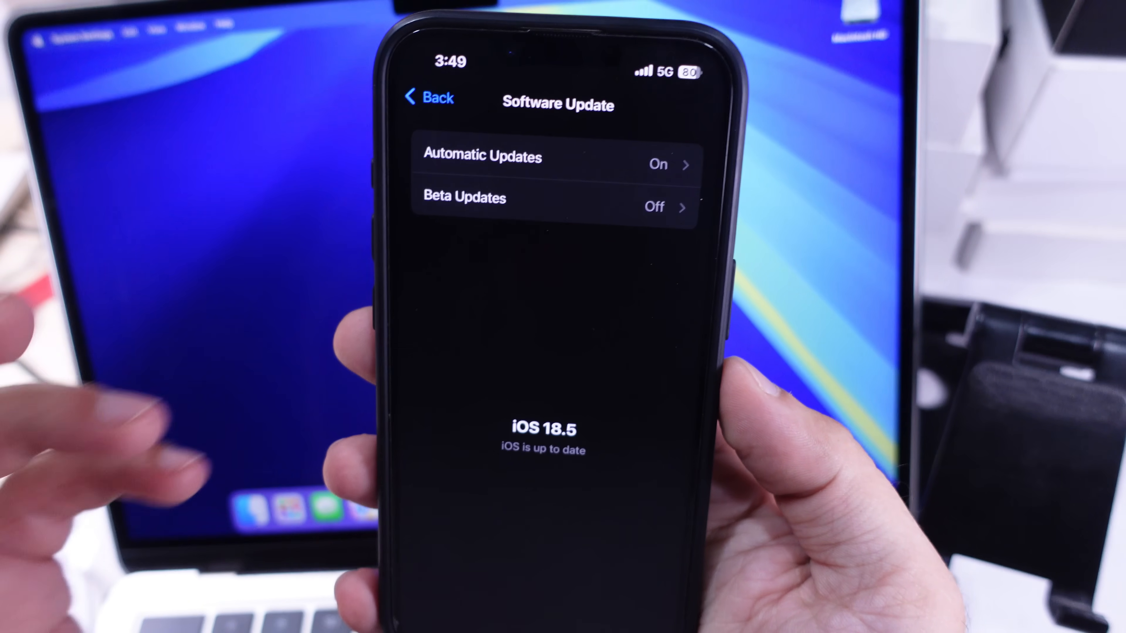